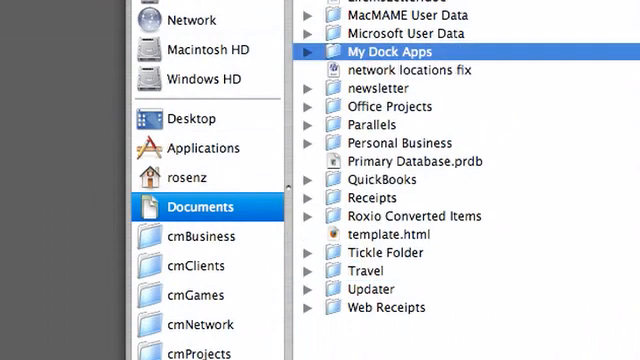
- Open My Dock Apps and pick an application from Applications to alias into it
{"action": "double_click", "coordinate": [390, 50]}
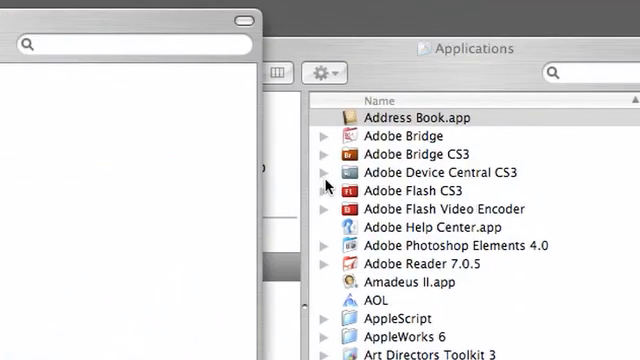
{"action": "scroll", "scroll_direction": "down", "scroll_amount": 3}
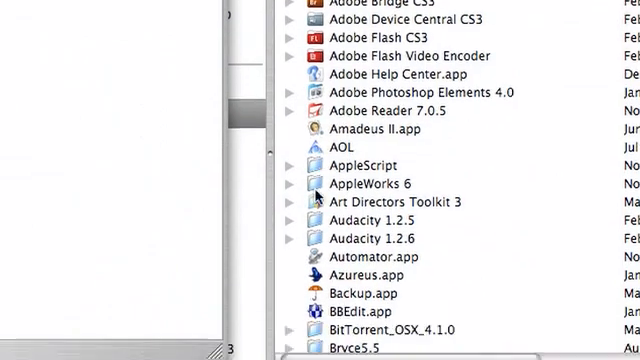
{"action": "left_click", "coordinate": [368, 184]}
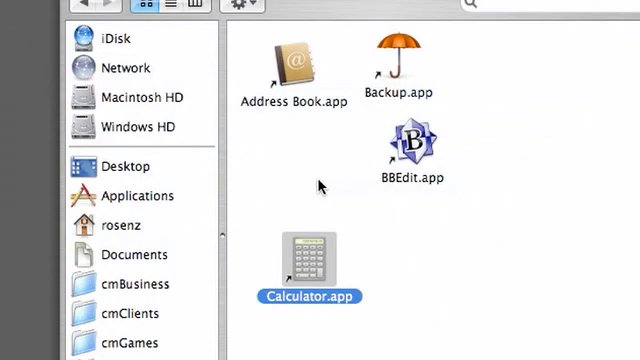
- Switch the window to column view and select My Dock Apps under Documents
{"action": "left_click", "coordinate": [258, 140]}
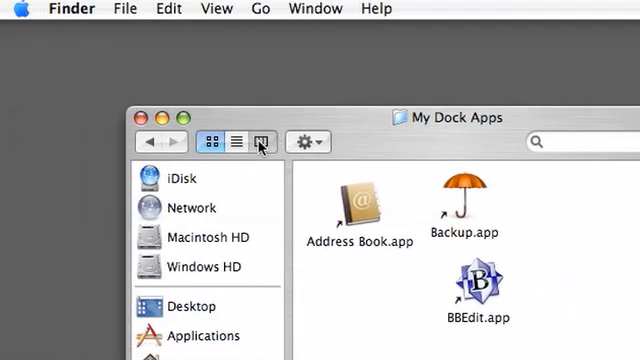
{"action": "left_click", "coordinate": [258, 140]}
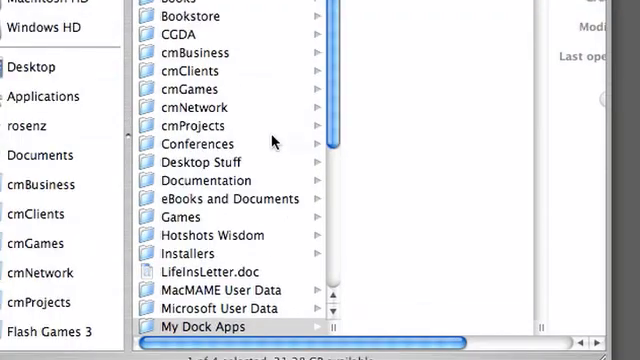
{"action": "left_click", "coordinate": [208, 328]}
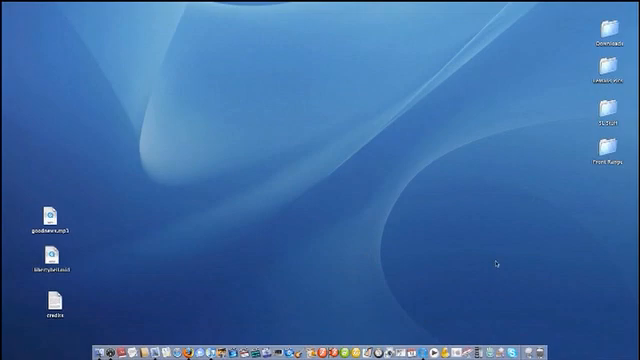
{"action": "mouse_move", "coordinate": [488, 264]}
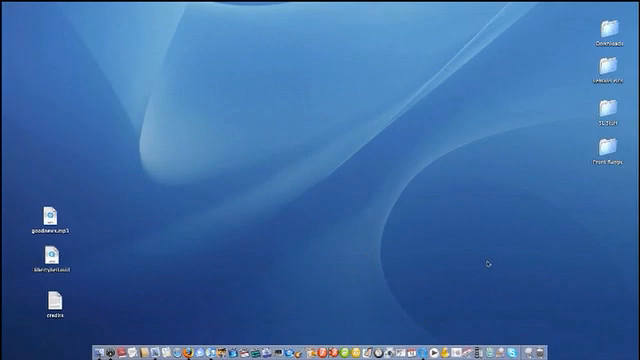
{"action": "mouse_move", "coordinate": [480, 292]}
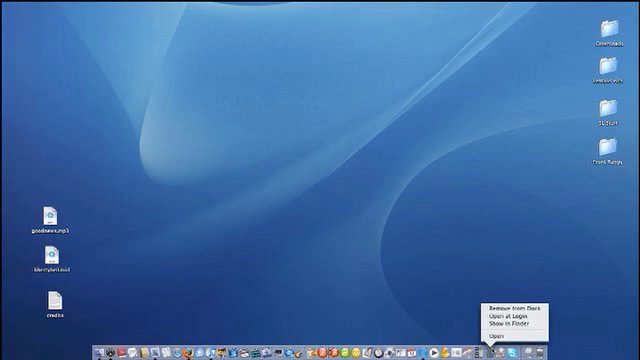
{"action": "mouse_move", "coordinate": [498, 244]}
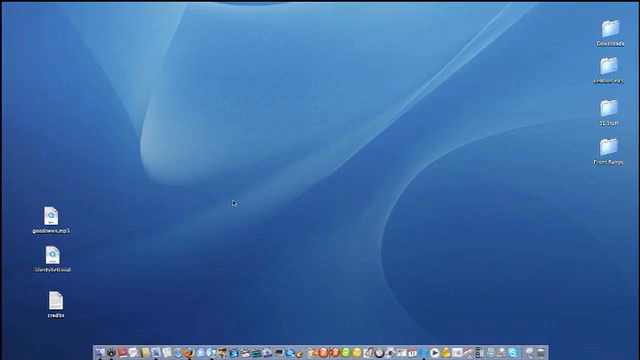
{"action": "mouse_move", "coordinate": [220, 276]}
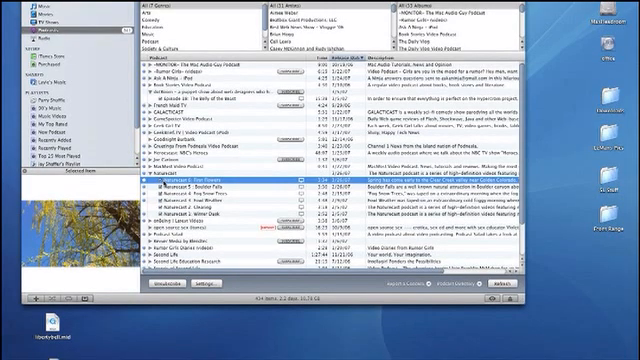
- Bring up the contextual menu for a podcast episode and choose an item
{"action": "right_click", "coordinate": [180, 182]}
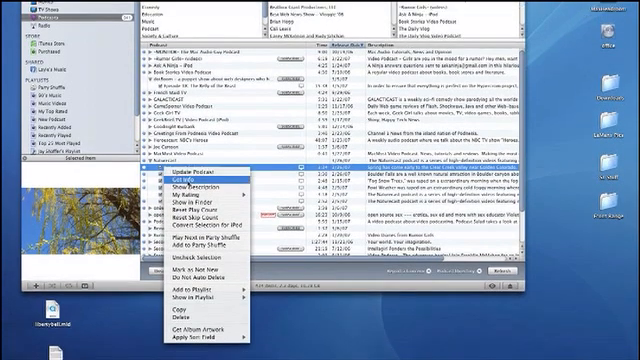
{"action": "left_click", "coordinate": [190, 196]}
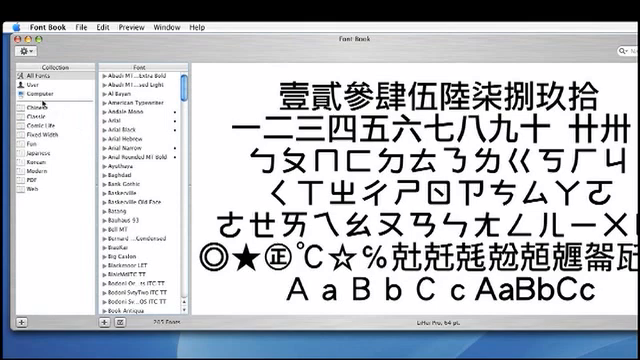
- Select the previewed Chinese font family and bring up the Edit commands to disable it
{"action": "left_click", "coordinate": [40, 102]}
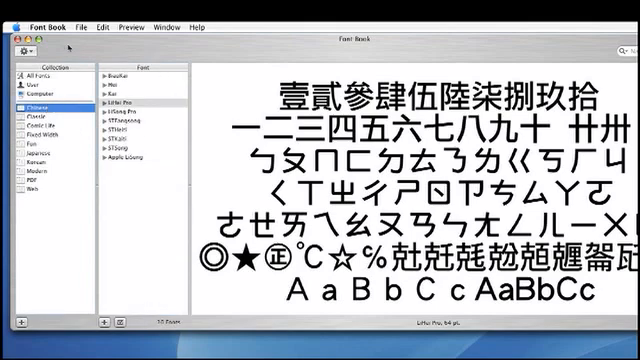
{"action": "left_click", "coordinate": [98, 26]}
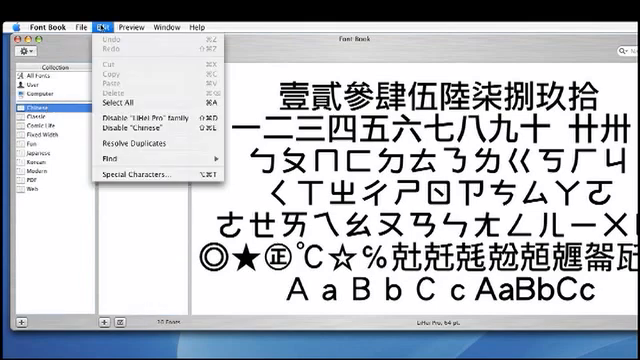
{"action": "mouse_move", "coordinate": [140, 130]}
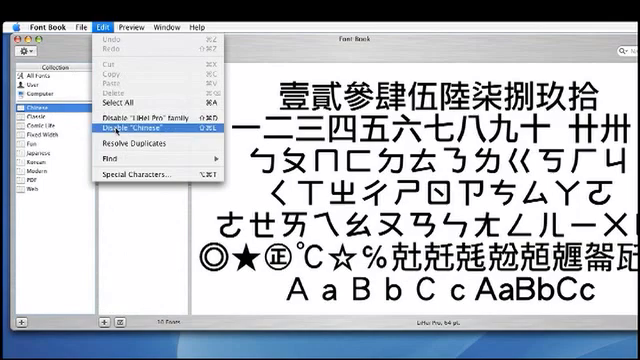